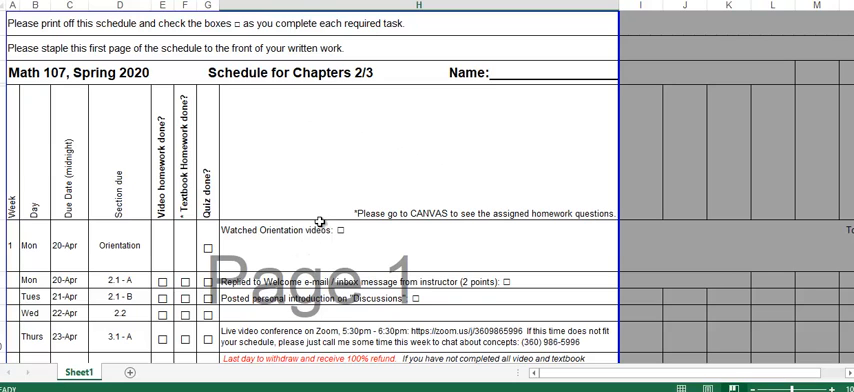
Scroll through the previewed quiz to view Question 1, Question 2 and their file-upload fields.
scroll(down, 3)
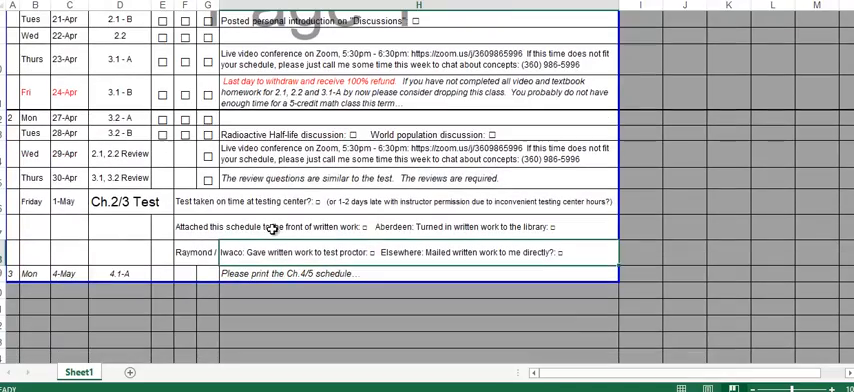
scroll(up, 3)
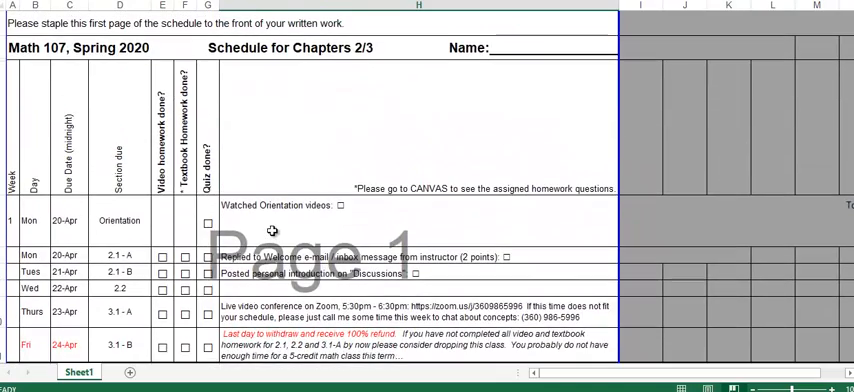
mouse_move(300, 84)
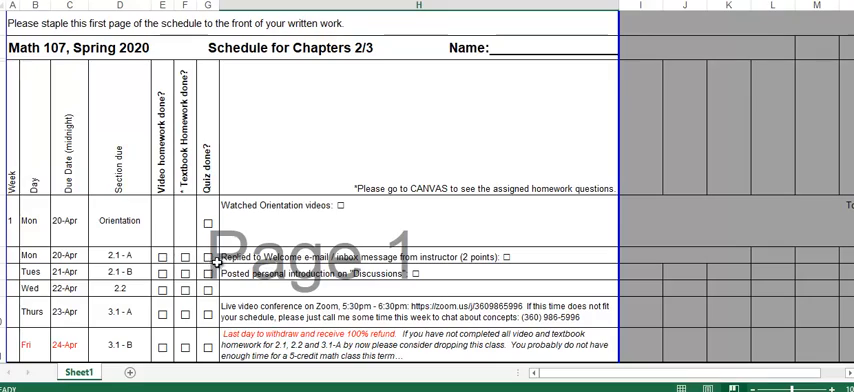
scroll(down, 3)
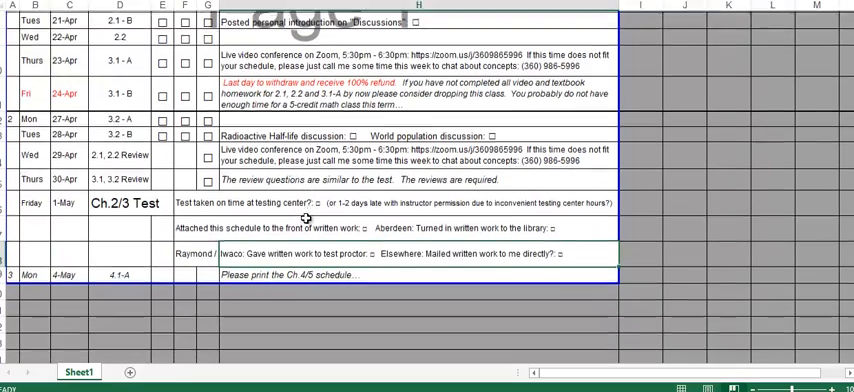
scroll(down, 3)
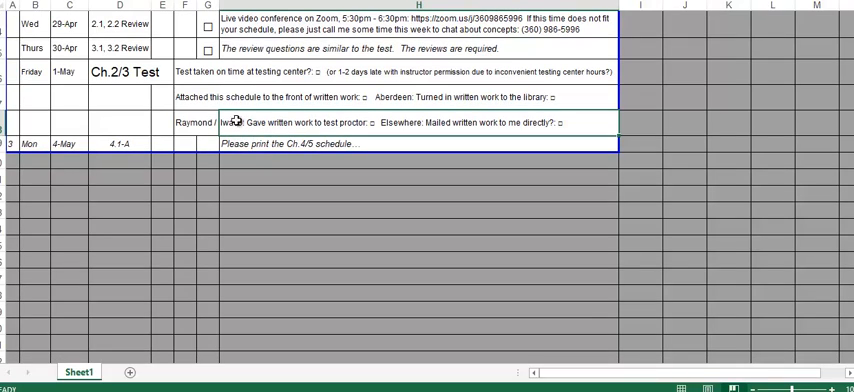
scroll(up, 3)
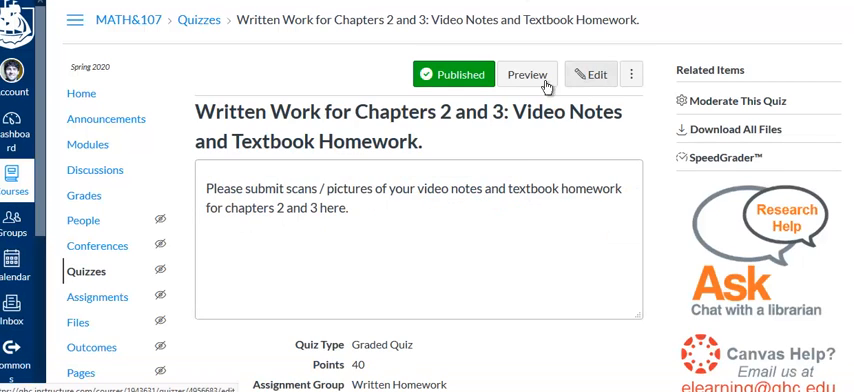
mouse_move(530, 96)
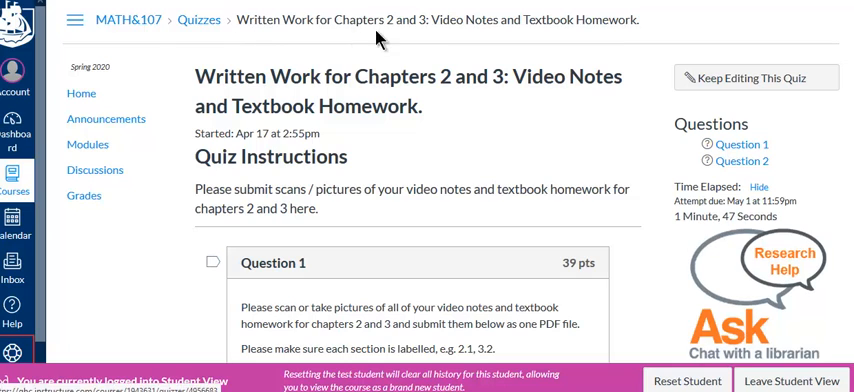
scroll(down, 3)
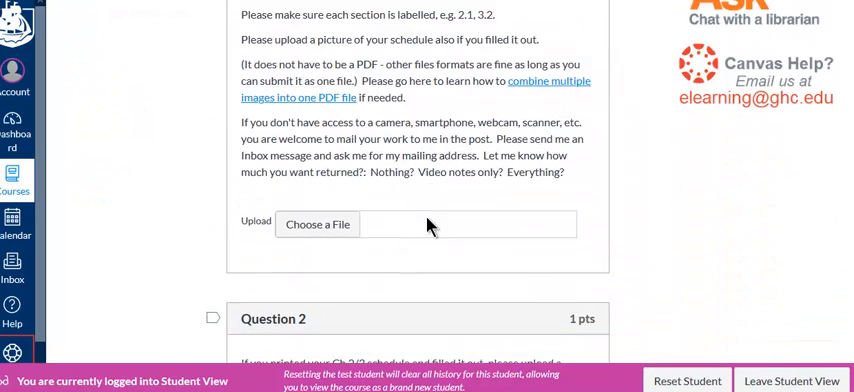
scroll(up, 3)
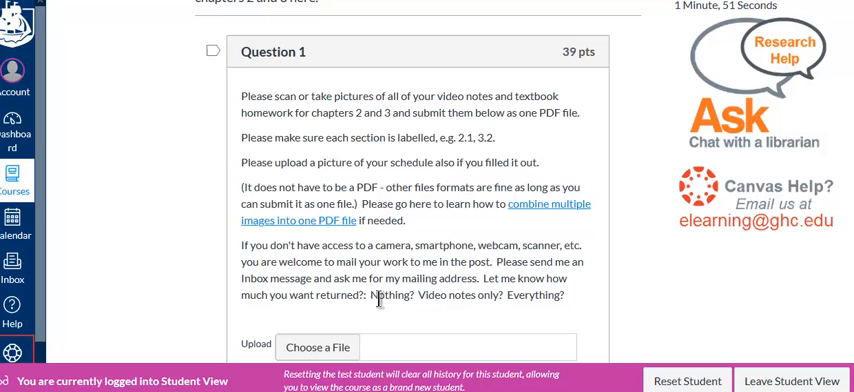
mouse_move(436, 282)
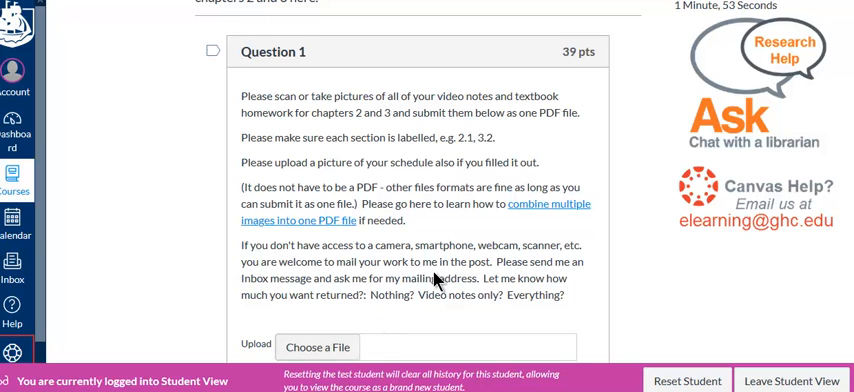
scroll(down, 3)
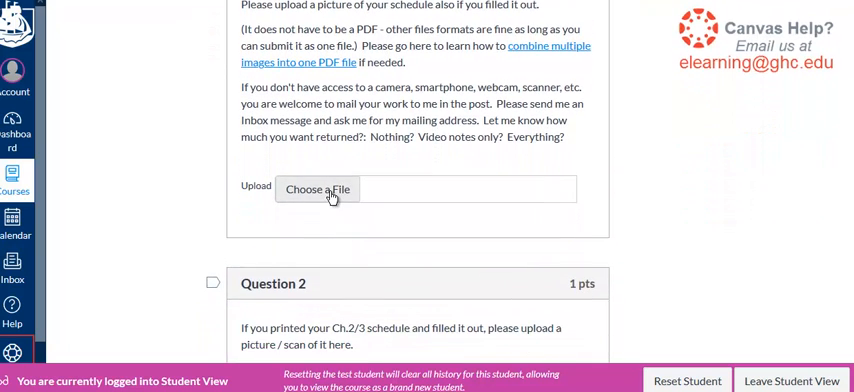
scroll(down, 3)
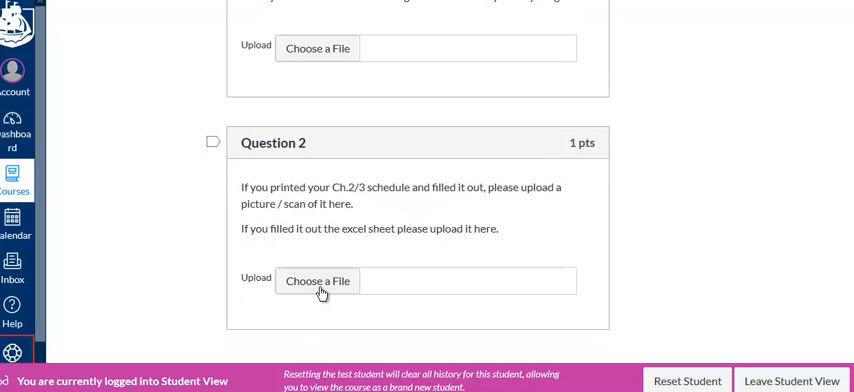
mouse_move(416, 248)
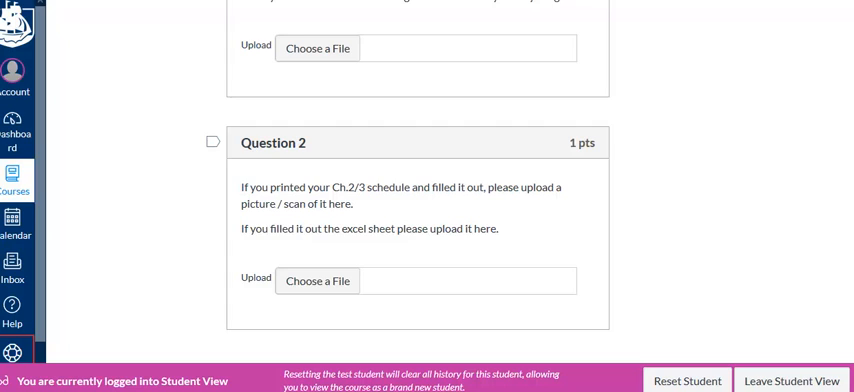
click(316, 280)
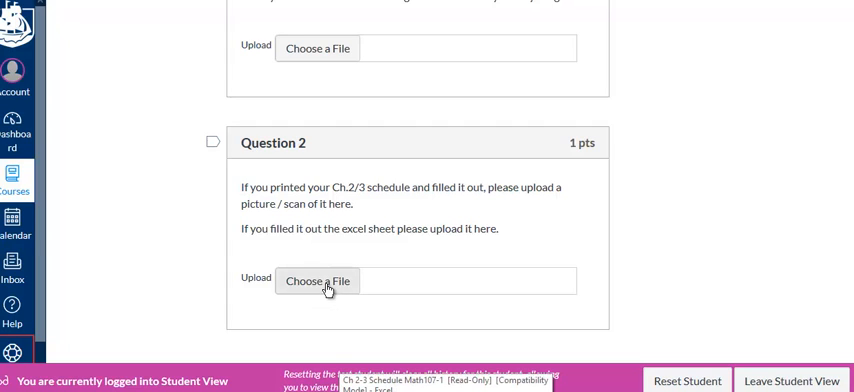
mouse_move(456, 228)
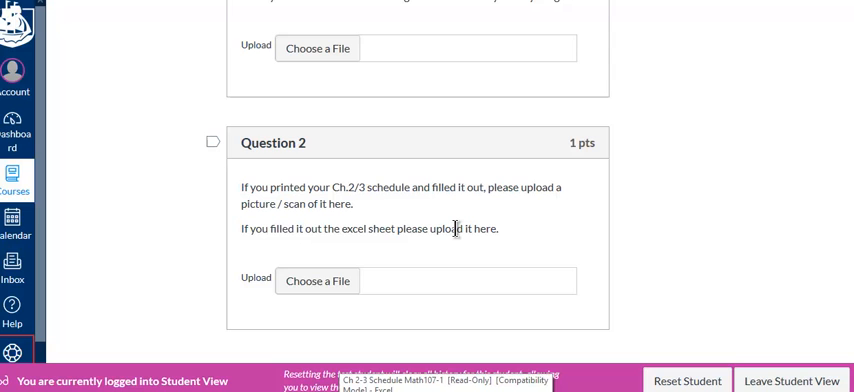
mouse_move(544, 222)
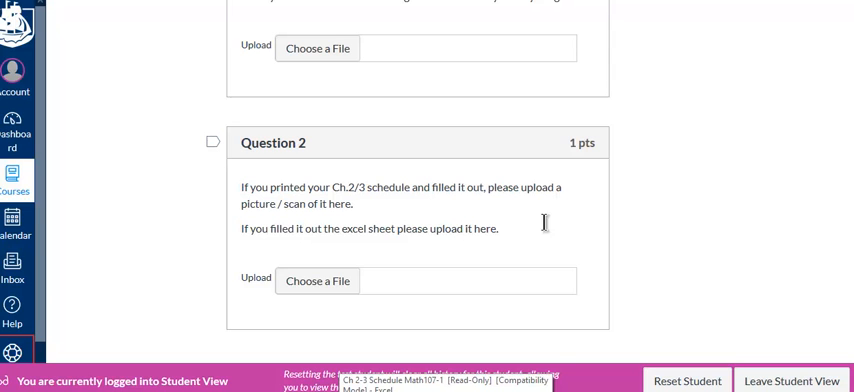
scroll(up, 3)
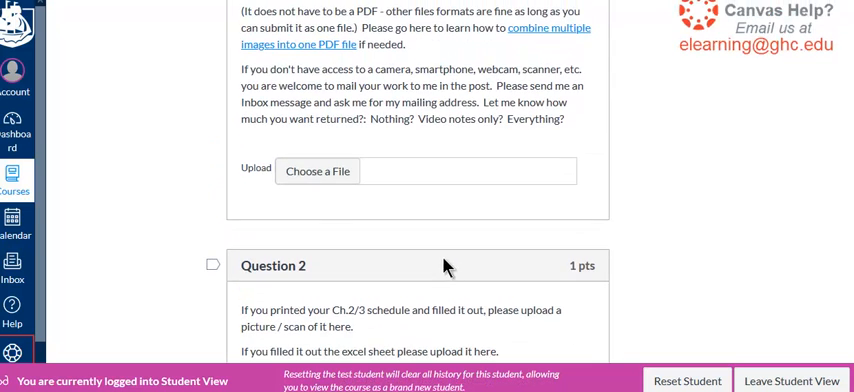
scroll(down, 3)
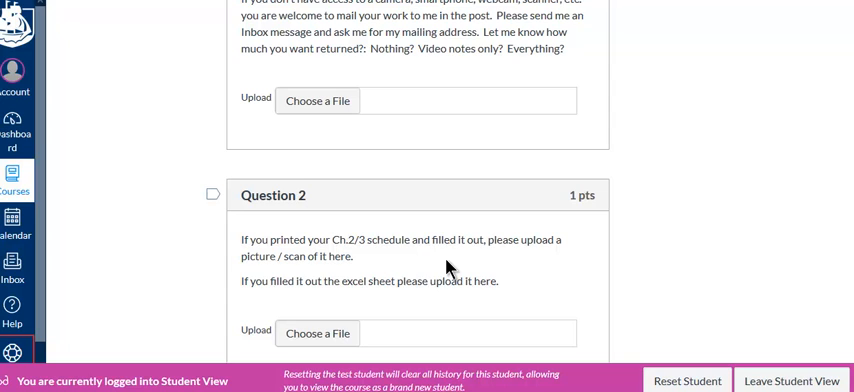
scroll(up, 3)
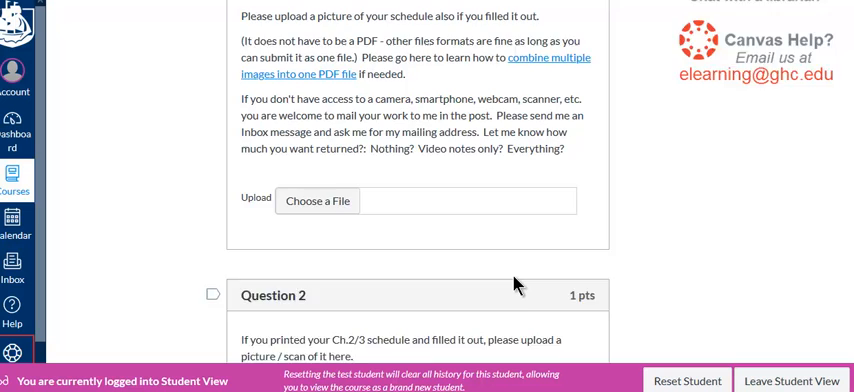
scroll(up, 3)
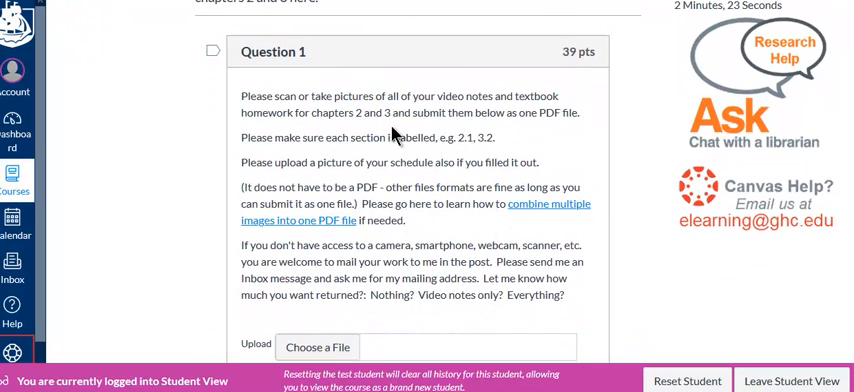
double_click(476, 138)
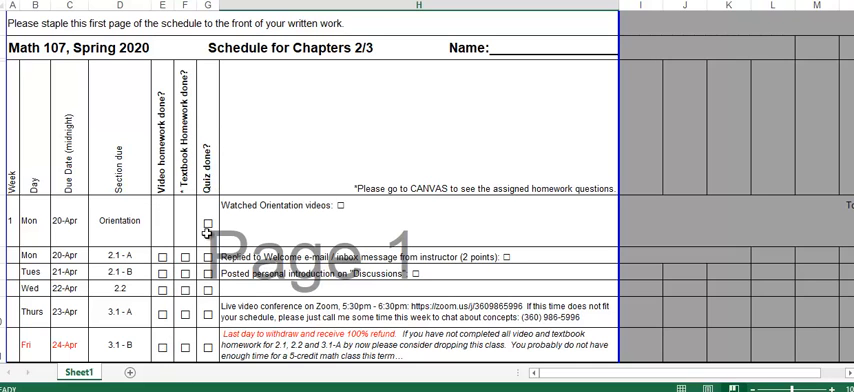
Scroll the schedule sheet down to the Ch.2/3 Test rows and the final print note.
scroll(down, 3)
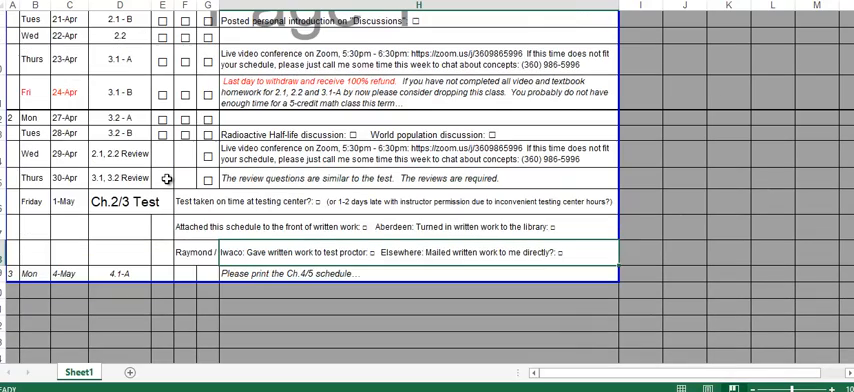